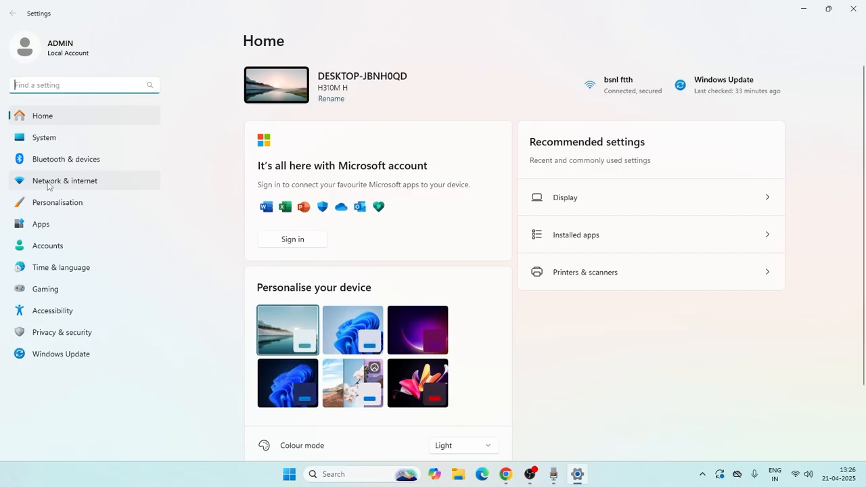
Check the Wi-Fi toggle is On and connected, then return to Network & internet
{"action": "left_click", "coordinate": [65, 181]}
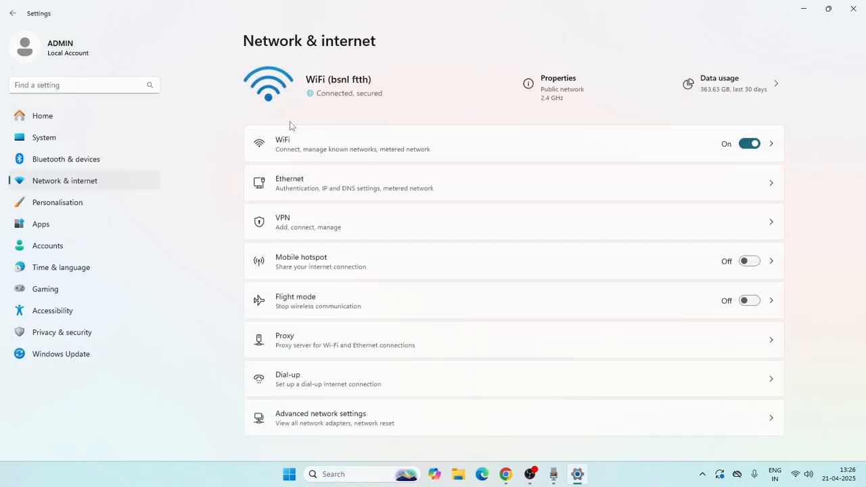
{"action": "left_click", "coordinate": [514, 143]}
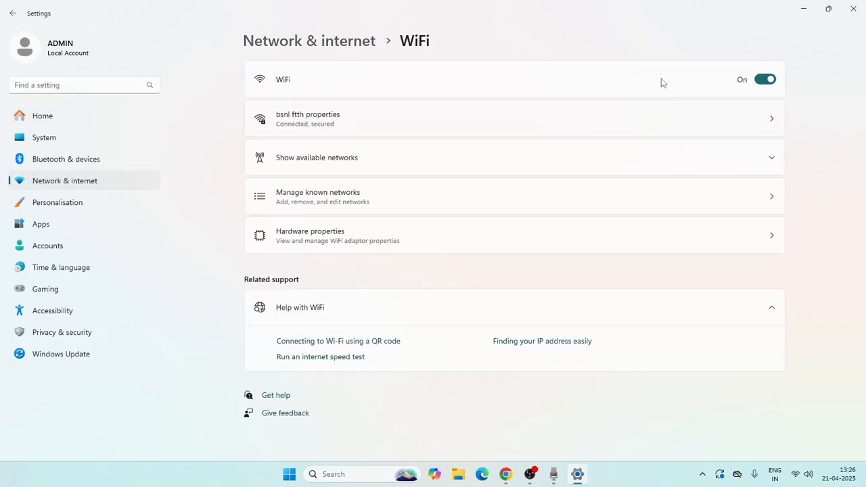
{"action": "mouse_move", "coordinate": [814, 55]}
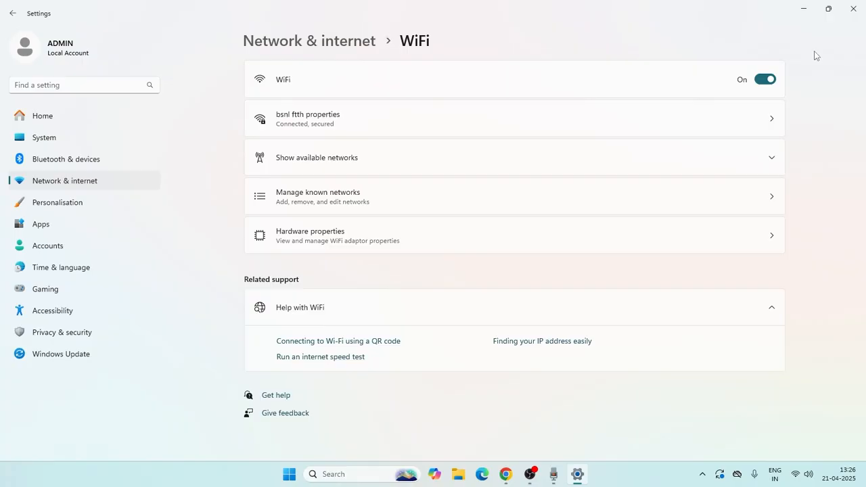
{"action": "mouse_move", "coordinate": [787, 74]}
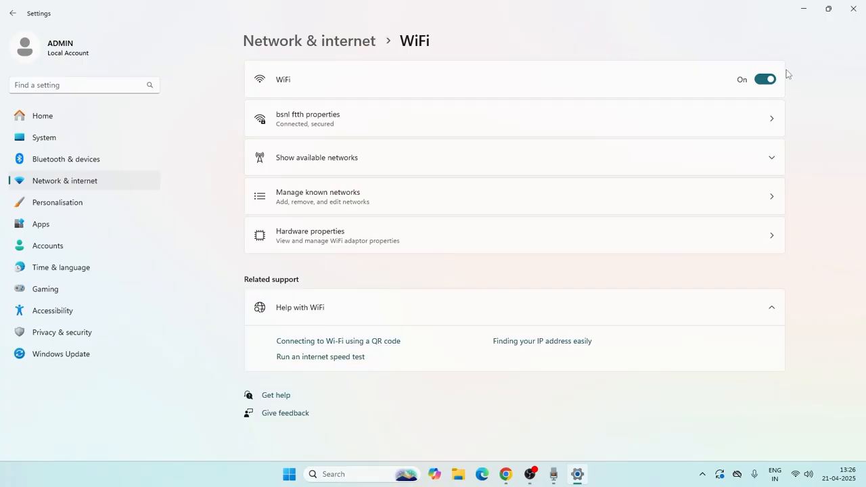
{"action": "left_click", "coordinate": [13, 12]}
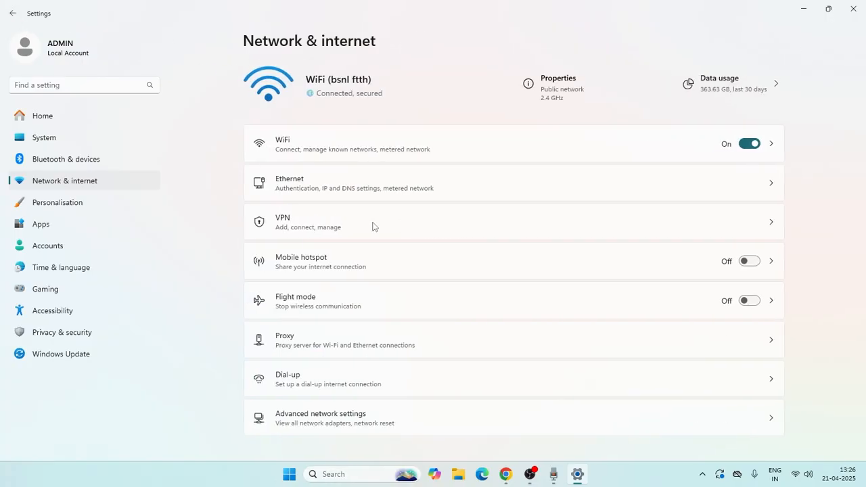
{"action": "mouse_move", "coordinate": [830, 235]}
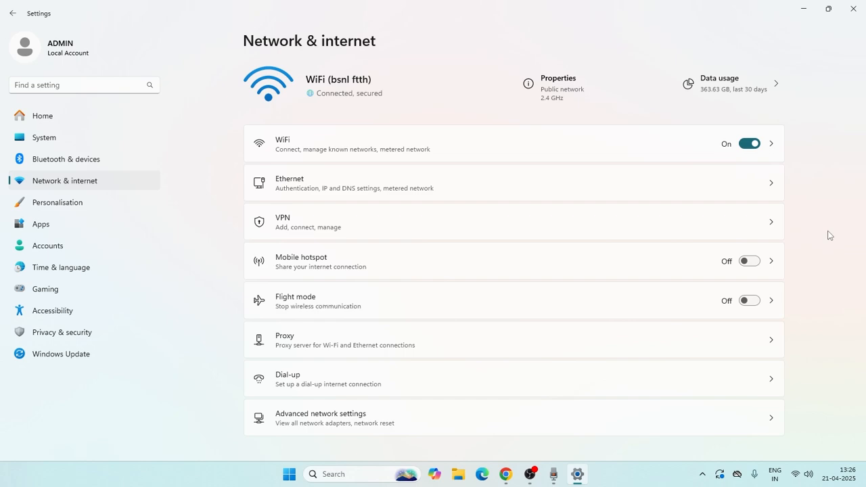
{"action": "mouse_move", "coordinate": [809, 257]}
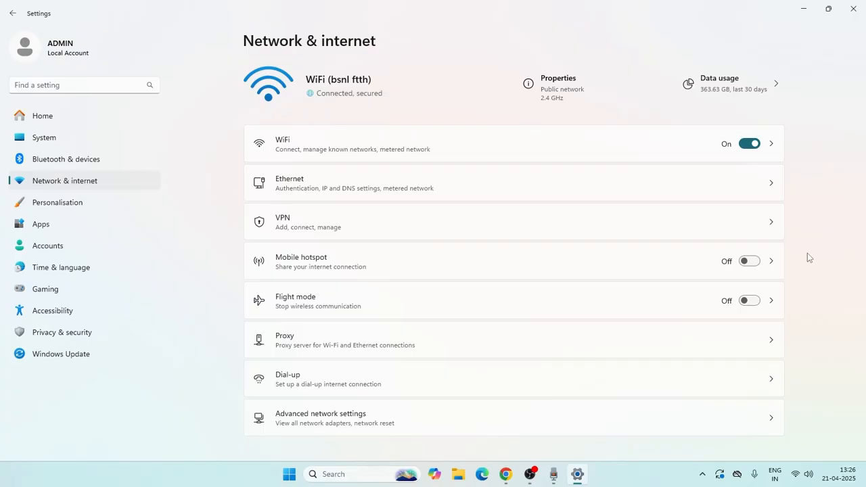
{"action": "mouse_move", "coordinate": [853, 9]}
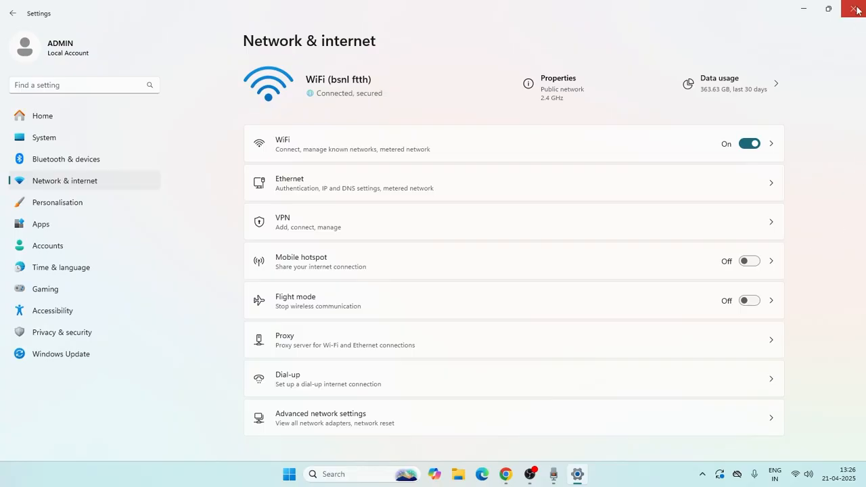
Launch Device Manager from the Start right-click menu and peek at Display adaptors
{"action": "right_click", "coordinate": [300, 474]}
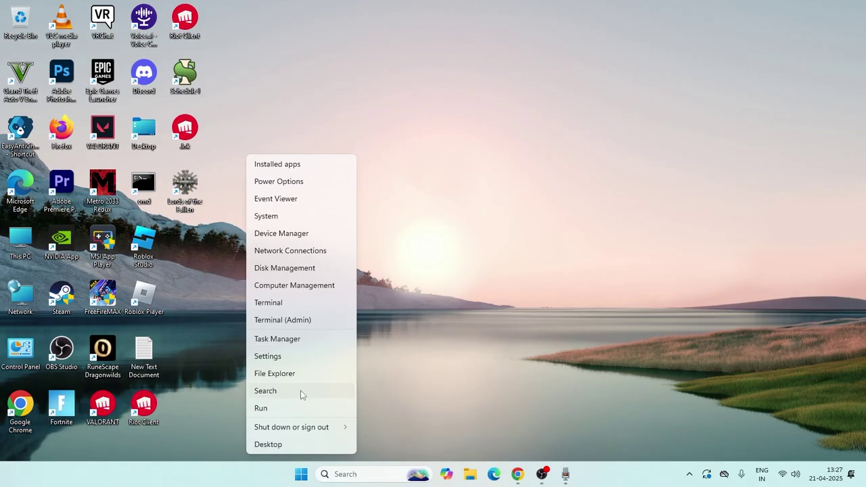
{"action": "left_click", "coordinate": [281, 232]}
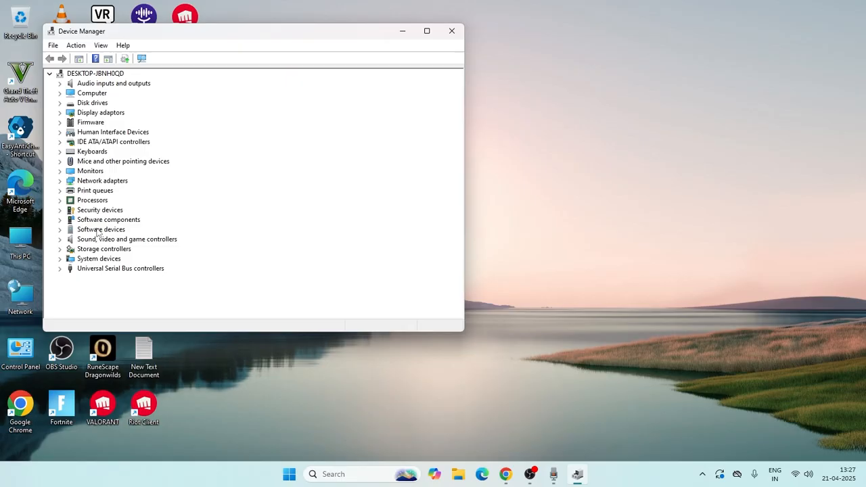
{"action": "mouse_move", "coordinate": [183, 181]}
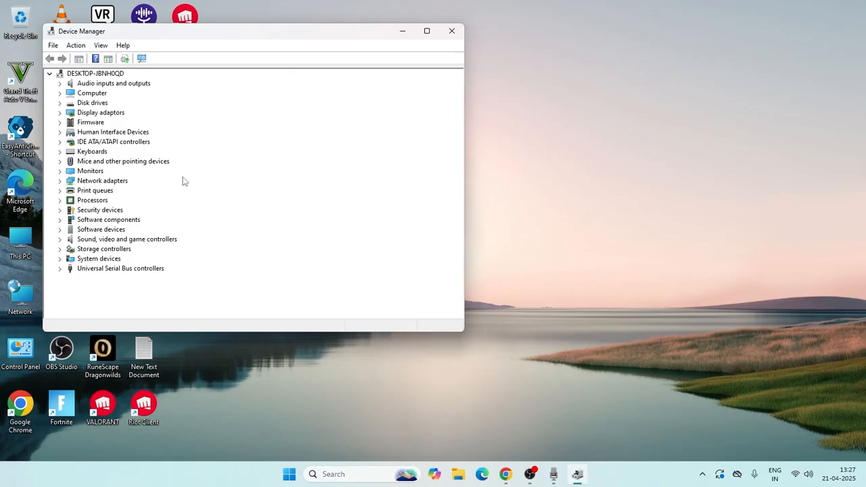
{"action": "mouse_move", "coordinate": [84, 158]}
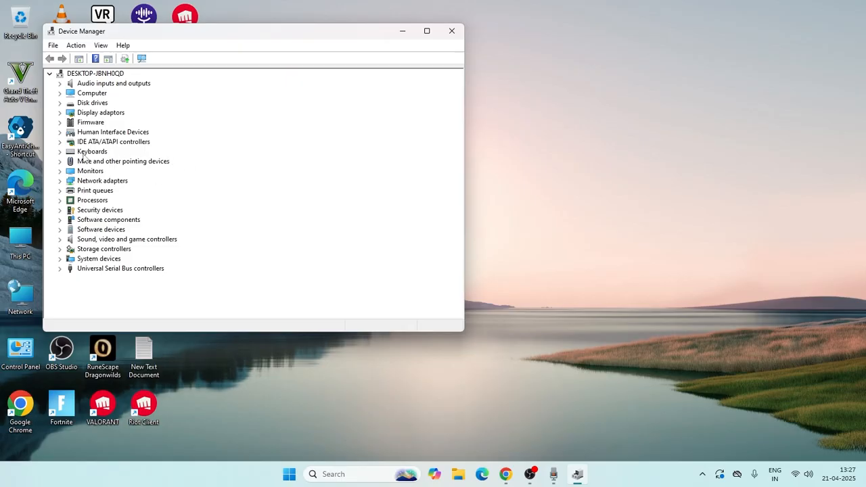
{"action": "left_click", "coordinate": [59, 112]}
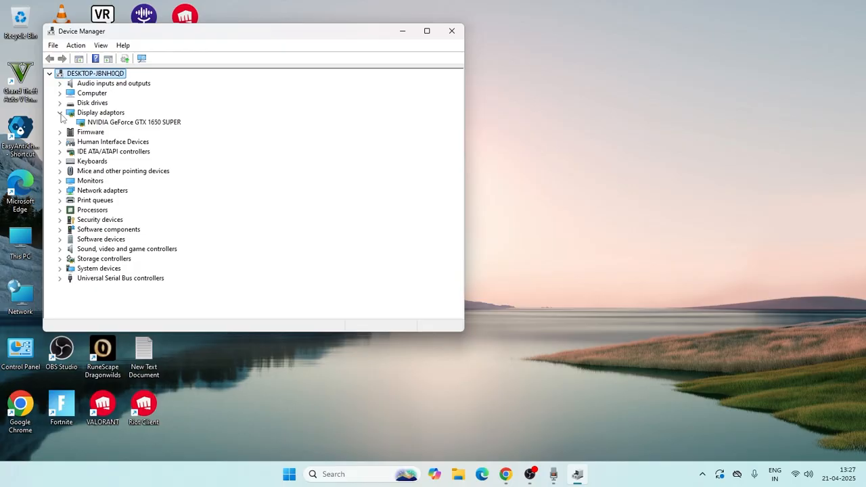
{"action": "left_click", "coordinate": [60, 112]}
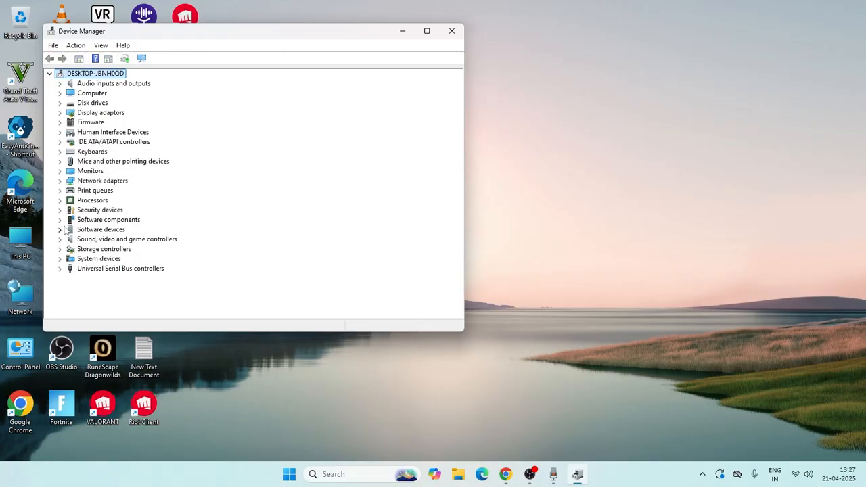
Expand Network adapters and show actions for the Realtek RTL8192EU wireless USB adapter
{"action": "left_click", "coordinate": [59, 182]}
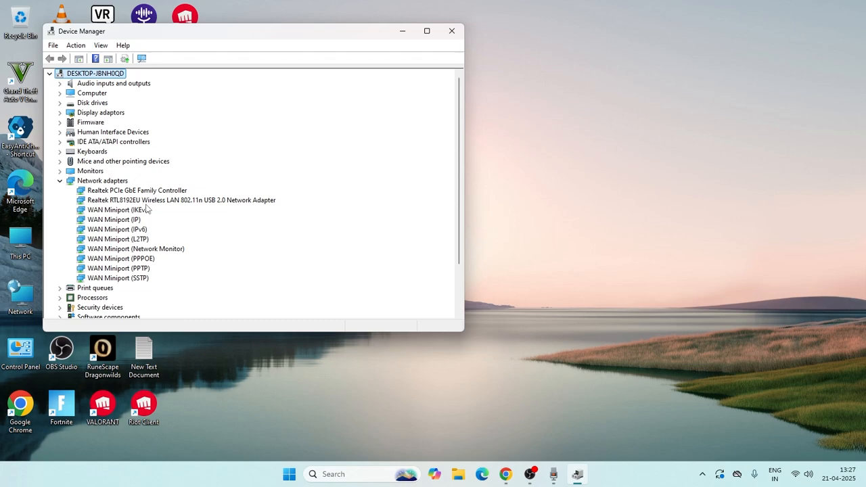
{"action": "mouse_move", "coordinate": [156, 205]}
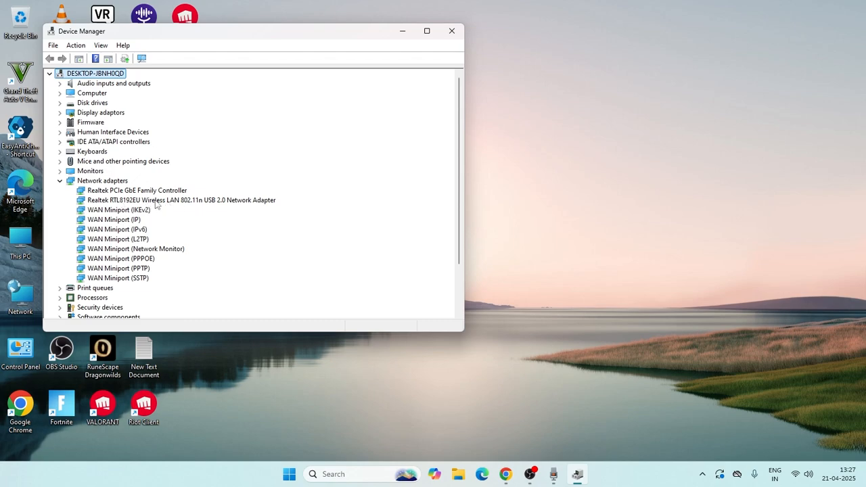
{"action": "right_click", "coordinate": [180, 201]}
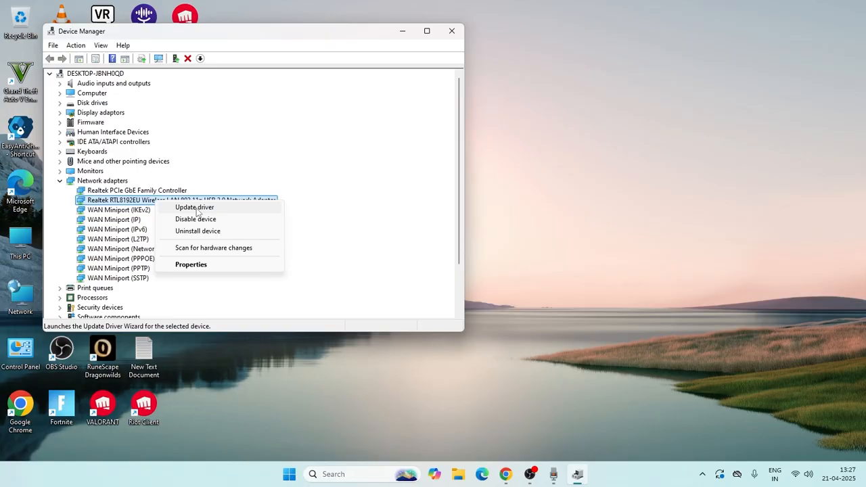
{"action": "left_click", "coordinate": [190, 264]}
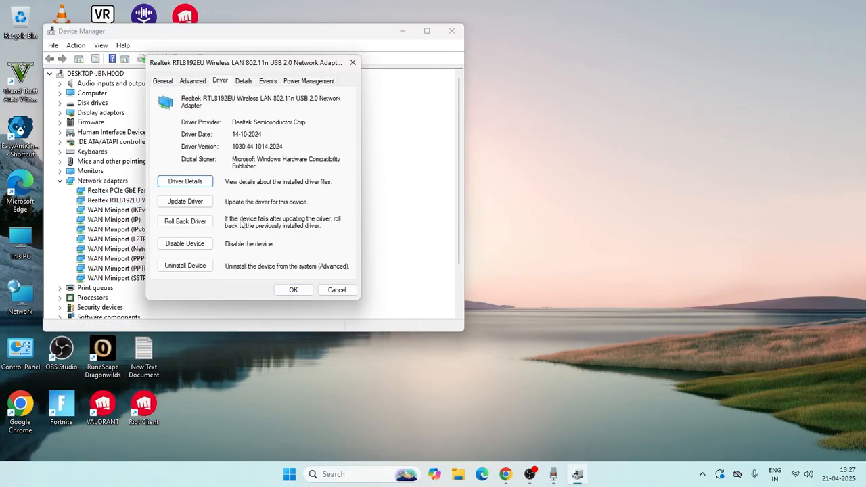
{"action": "mouse_move", "coordinate": [184, 222]}
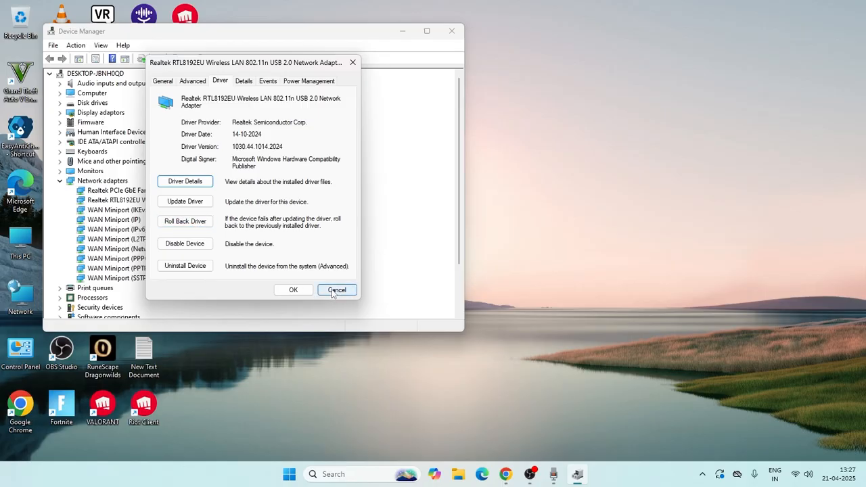
{"action": "left_click", "coordinate": [335, 289]}
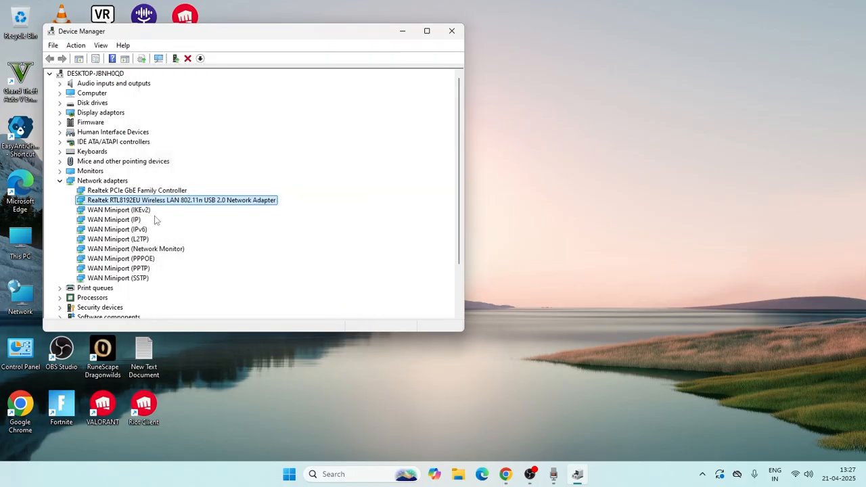
{"action": "right_click", "coordinate": [179, 201]}
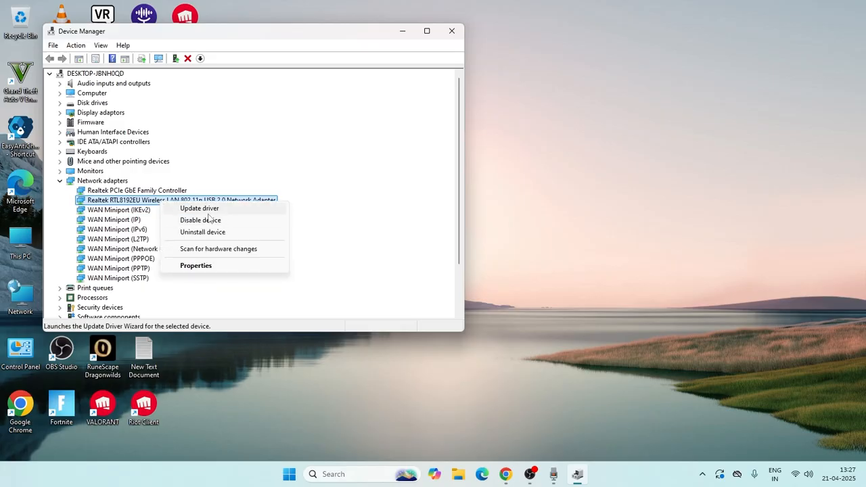
{"action": "left_click", "coordinate": [199, 208]}
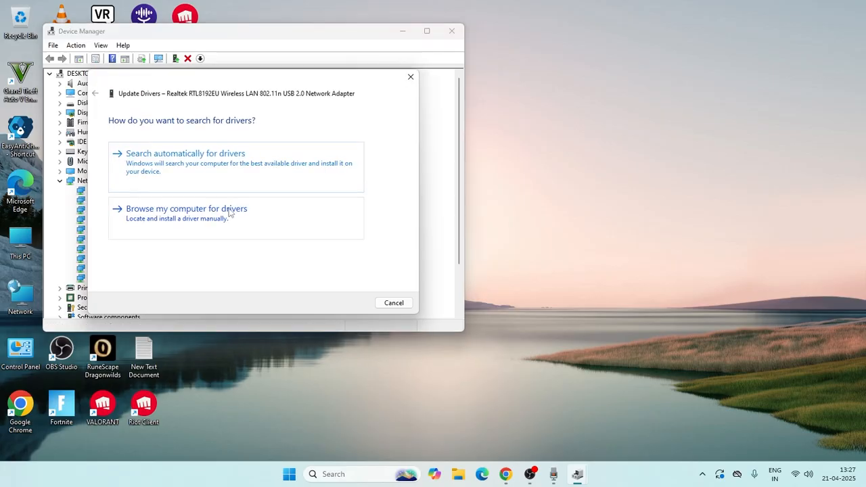
{"action": "left_click", "coordinate": [185, 153]}
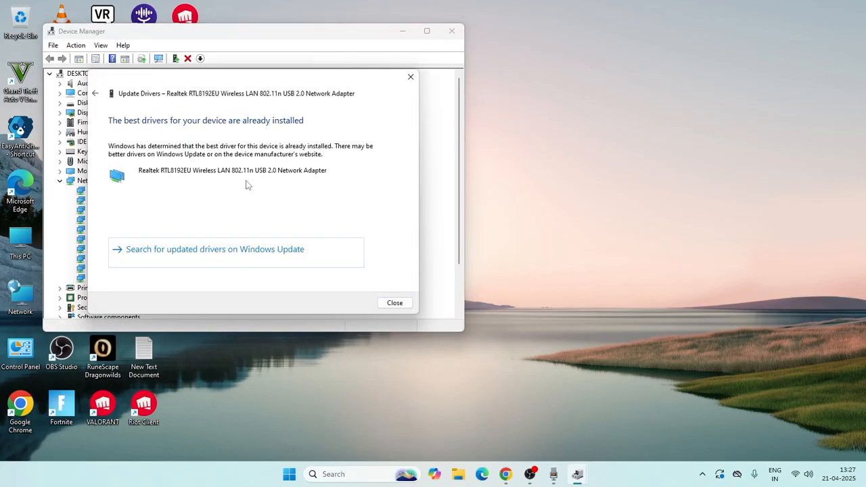
{"action": "left_click", "coordinate": [395, 303]}
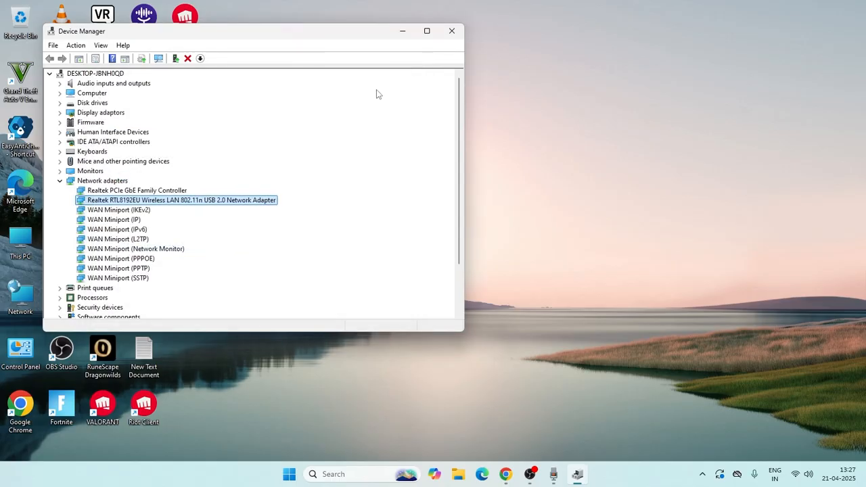
{"action": "right_click", "coordinate": [182, 200]}
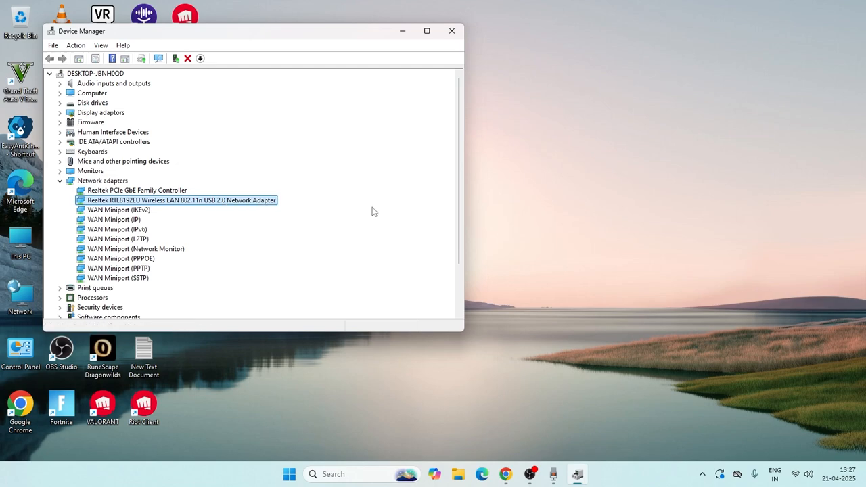
Close Device Manager and reach the Troubleshoot page via a 'troubleshoot settings' search
{"action": "left_click", "coordinate": [452, 30]}
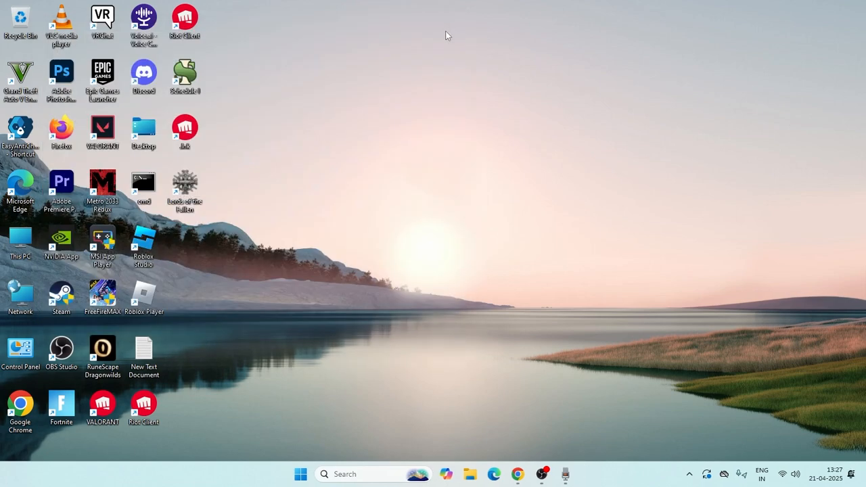
{"action": "mouse_move", "coordinate": [398, 86]}
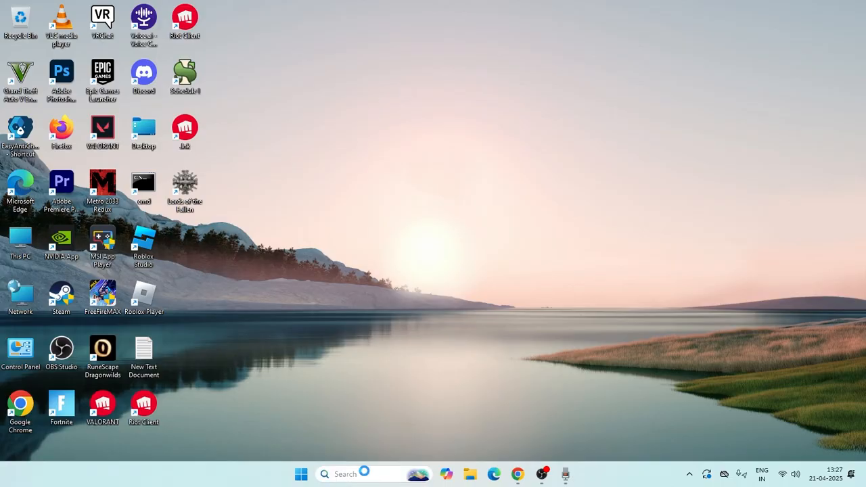
{"action": "type", "text": "troubleshoot settings"}
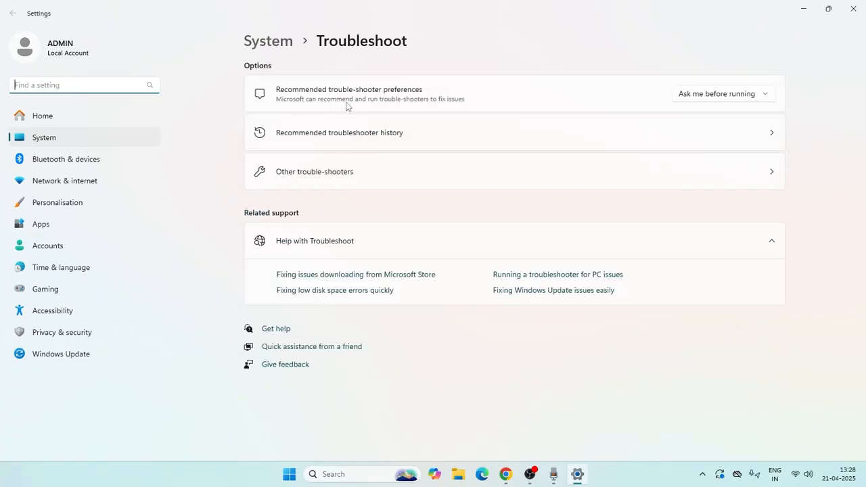
View Other trouble-shooters including Network and Internet, then close Settings
{"action": "left_click", "coordinate": [314, 170]}
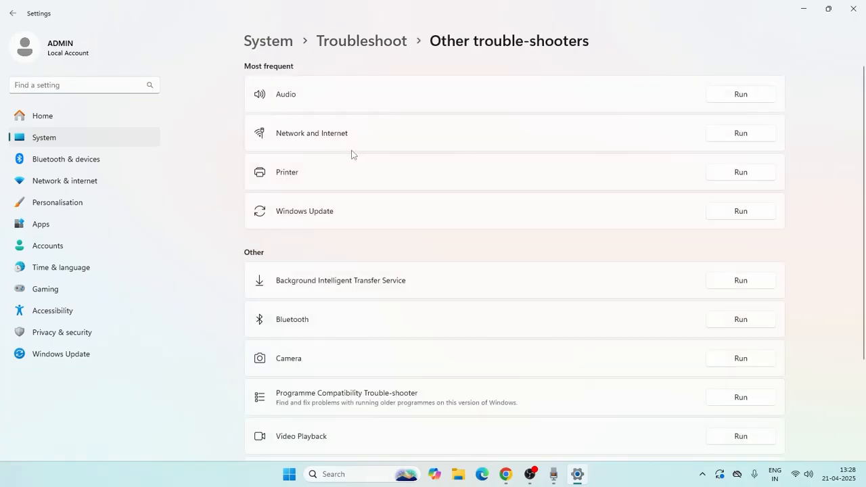
{"action": "mouse_move", "coordinate": [374, 138]}
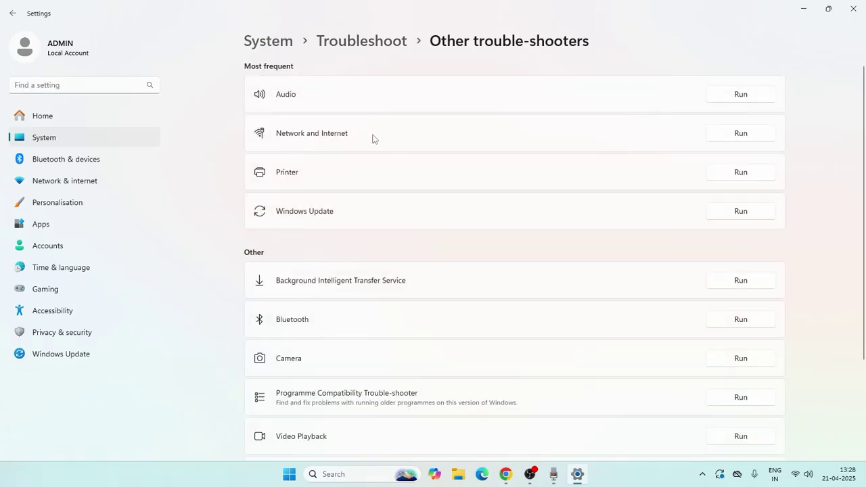
{"action": "mouse_move", "coordinate": [426, 138]}
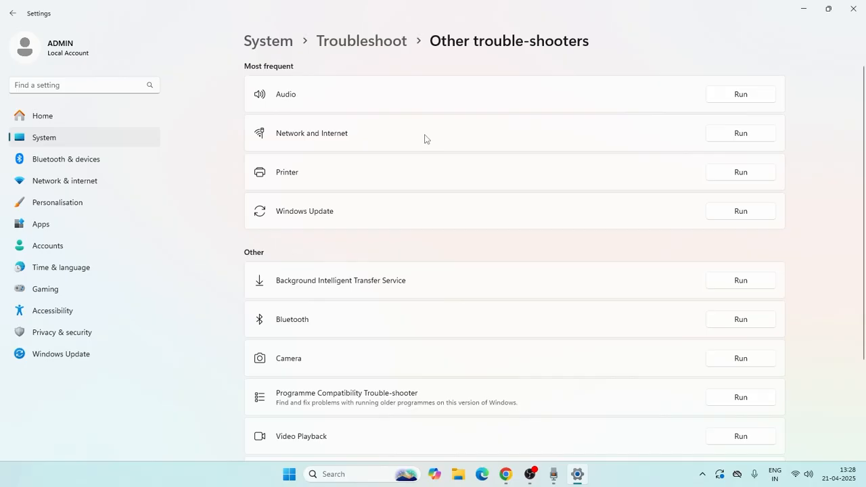
{"action": "mouse_move", "coordinate": [584, 148]}
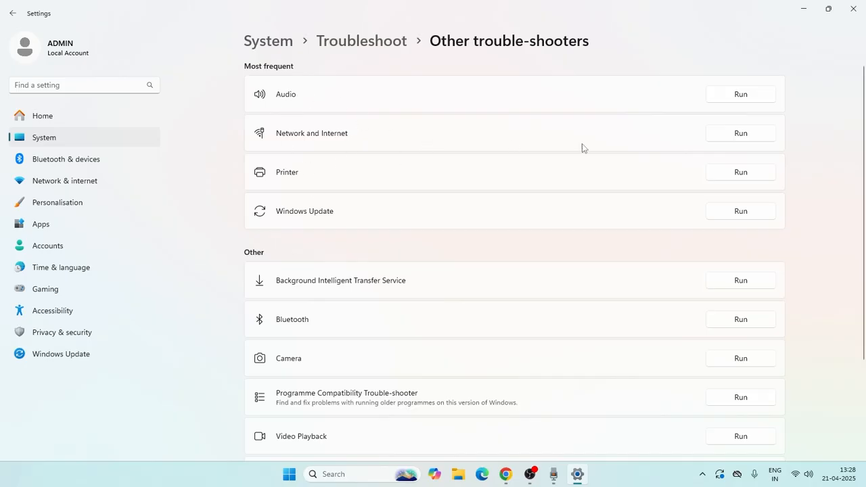
{"action": "mouse_move", "coordinate": [850, 152]}
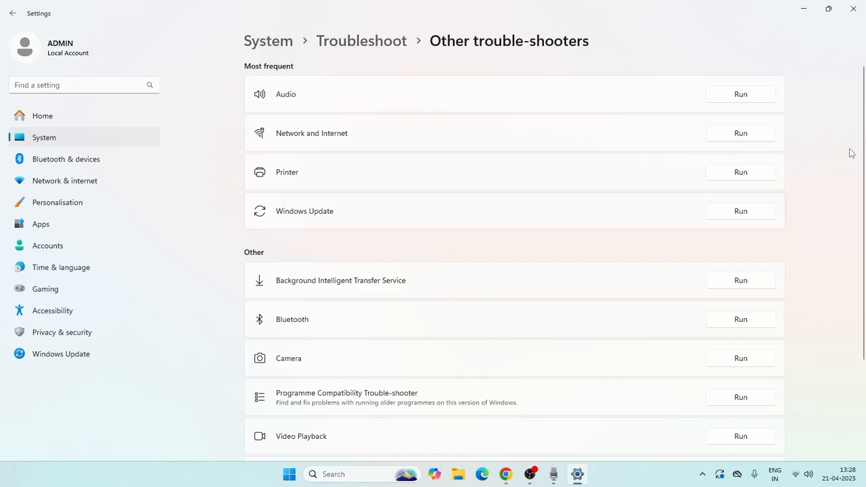
{"action": "mouse_move", "coordinate": [819, 138]}
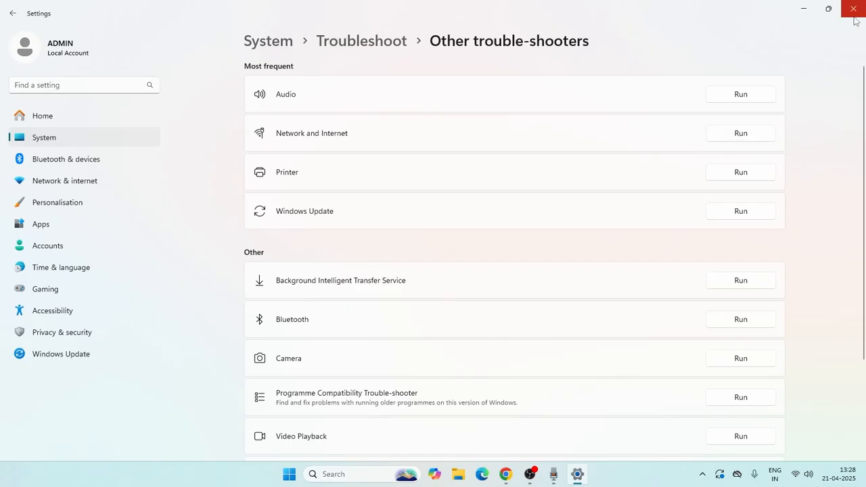
{"action": "left_click", "coordinate": [852, 8]}
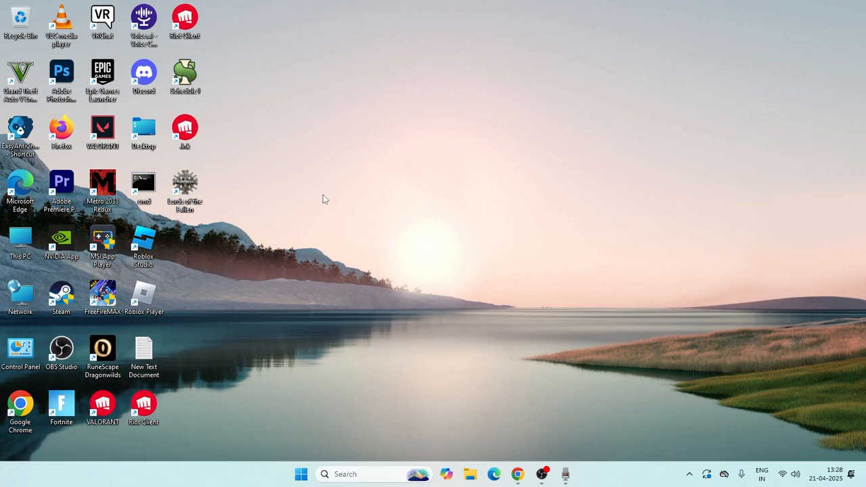
{"action": "mouse_move", "coordinate": [457, 171]}
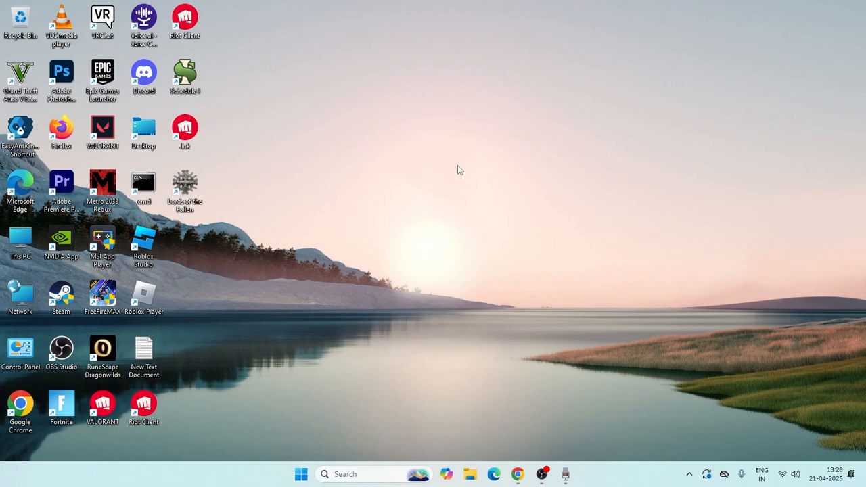